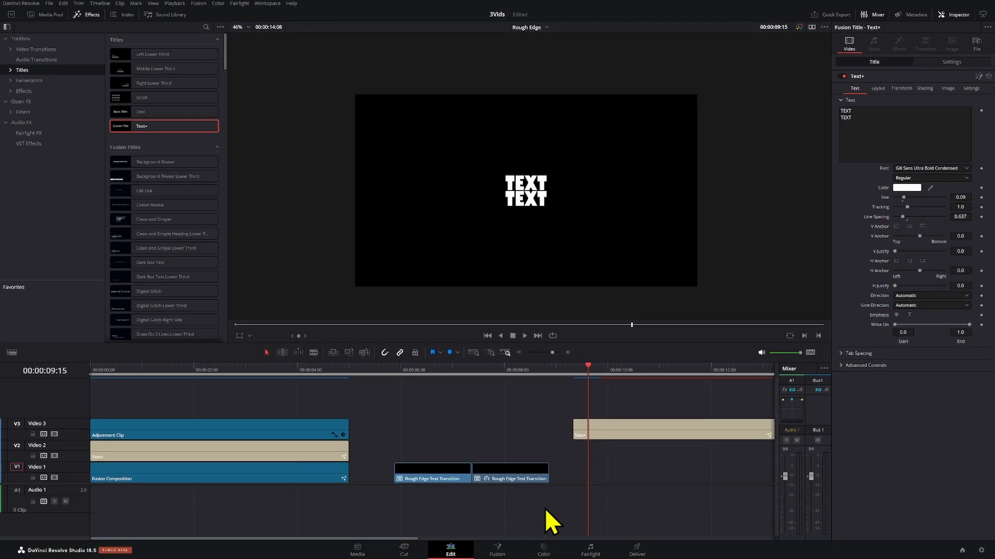
- Select the Text+ title clip and open it on the Fusion page for compositing
left_click(672, 431)
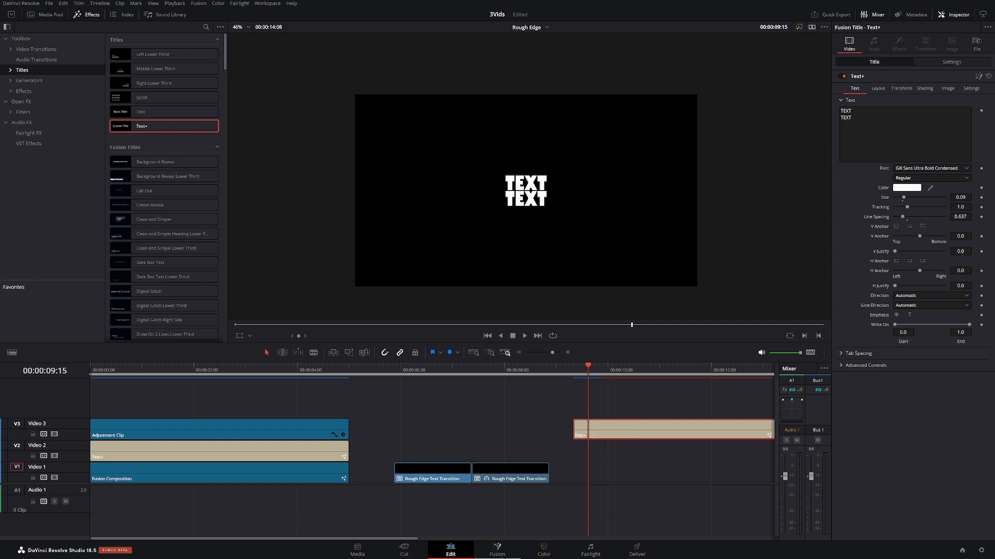
left_click(497, 549)
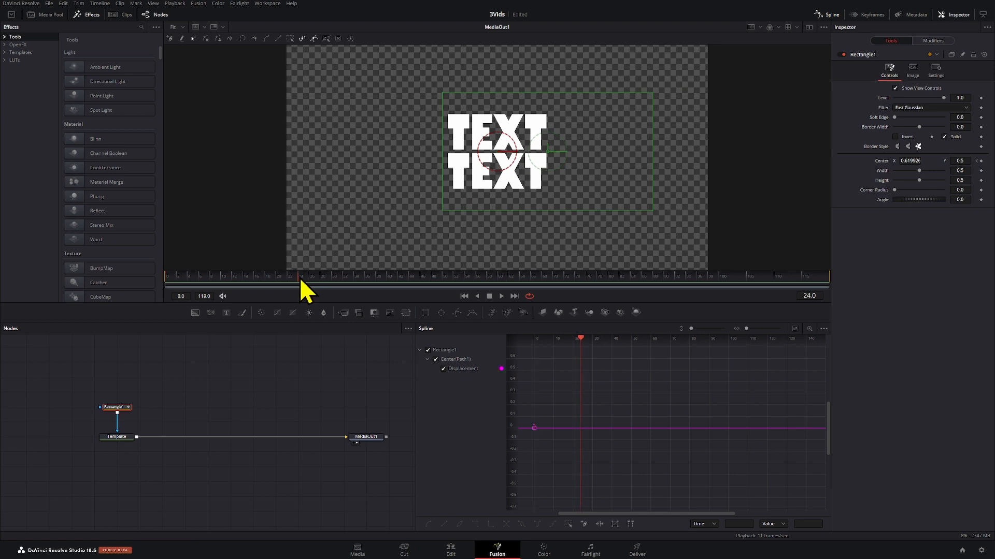
- Move the playhead to frame 24 for the second Center keyframe and hide the curves panel
left_click_drag(501, 151, 560, 151)
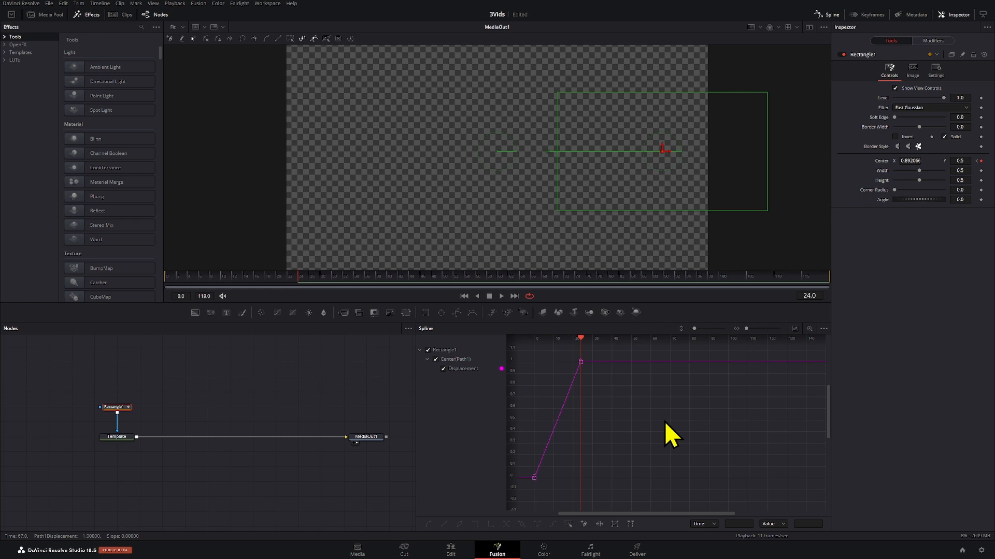
left_click(830, 14)
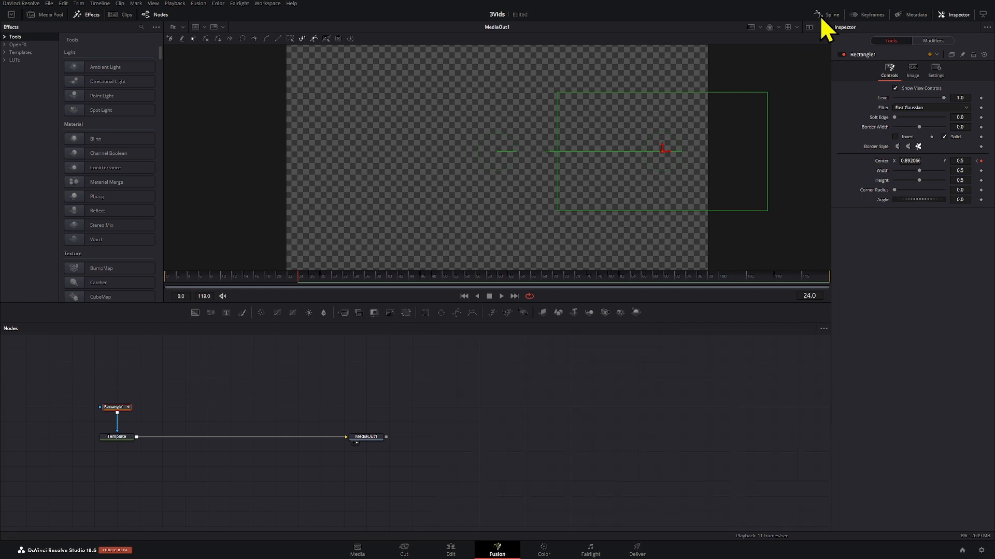
left_click(828, 14)
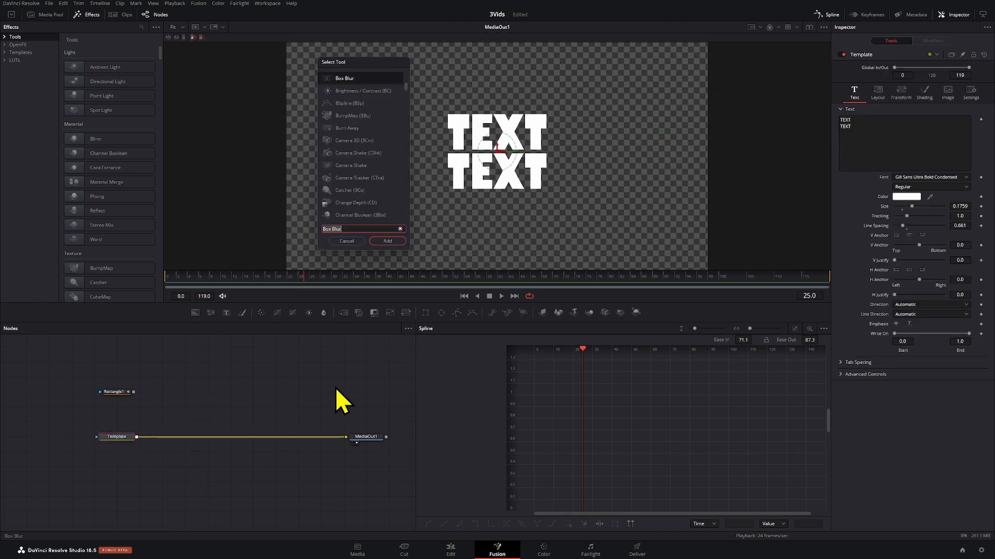
- Search 'DIS' and add a Displace tool after the title
type("DIS")
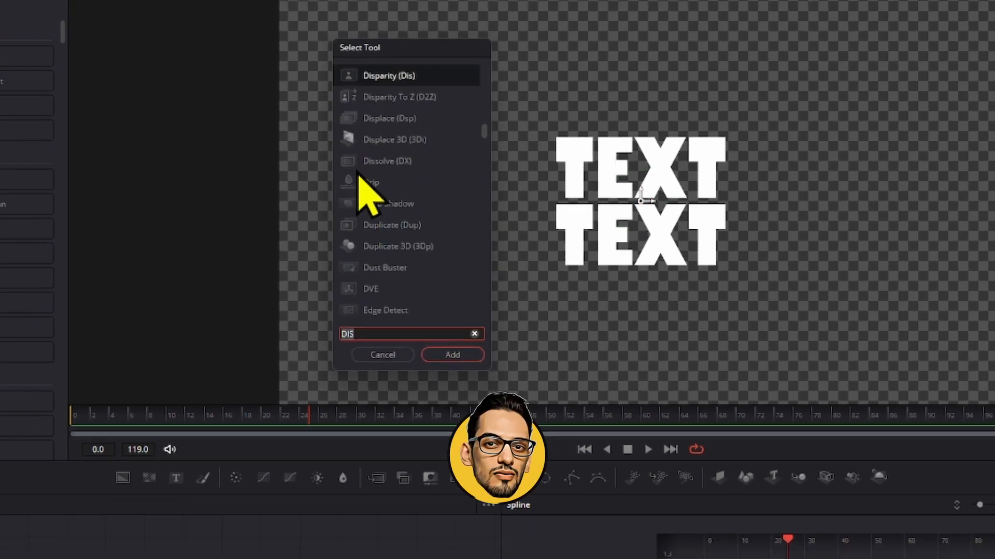
left_click(452, 354)
type("FAS")
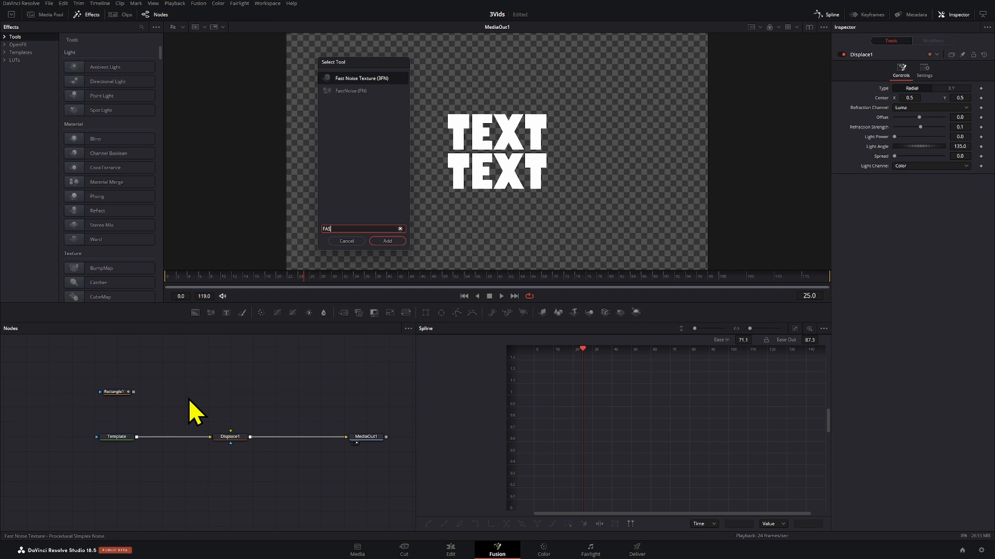
- Add a Fast Noise texture, preview it alone, and raise contrast and colour settings
left_click(387, 240)
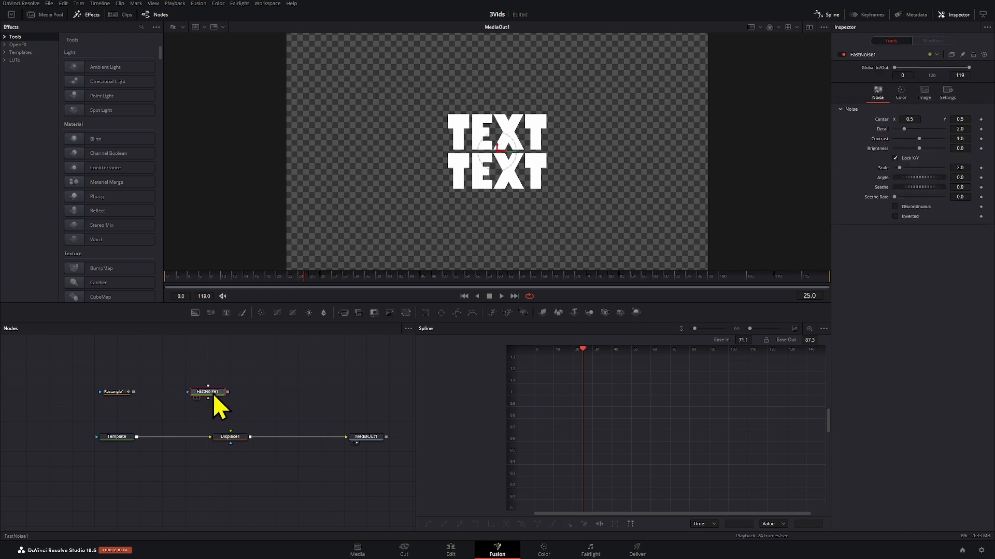
left_click(207, 392)
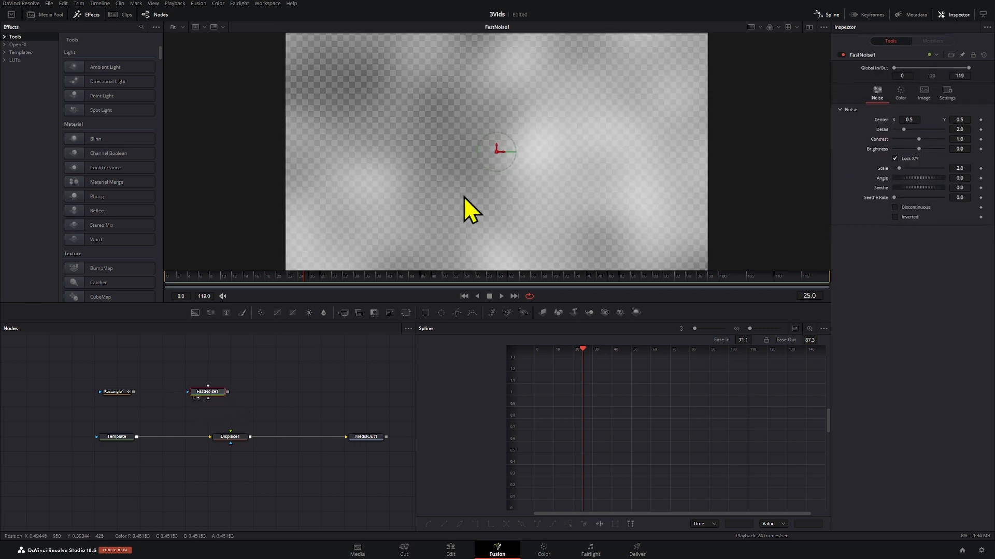
left_click(960, 139)
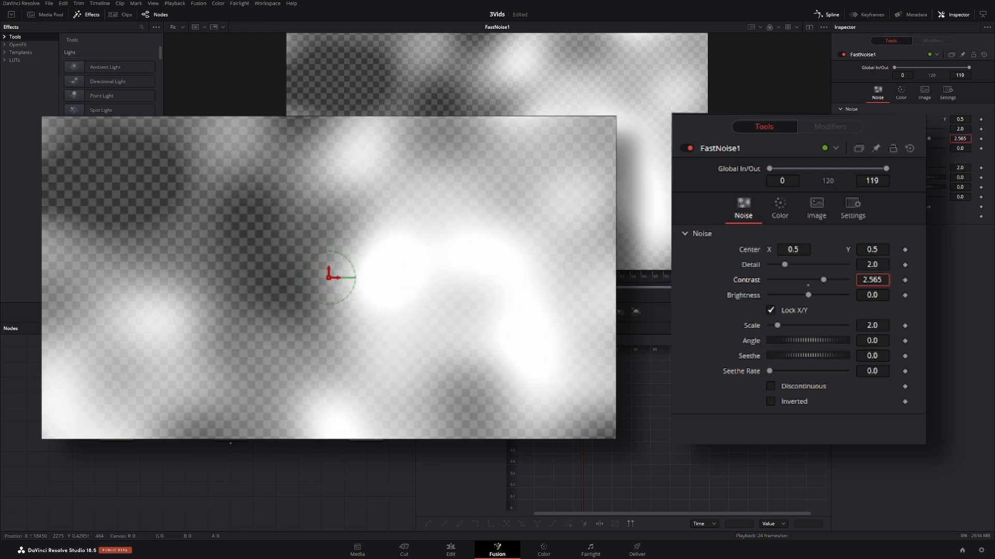
left_click(779, 206)
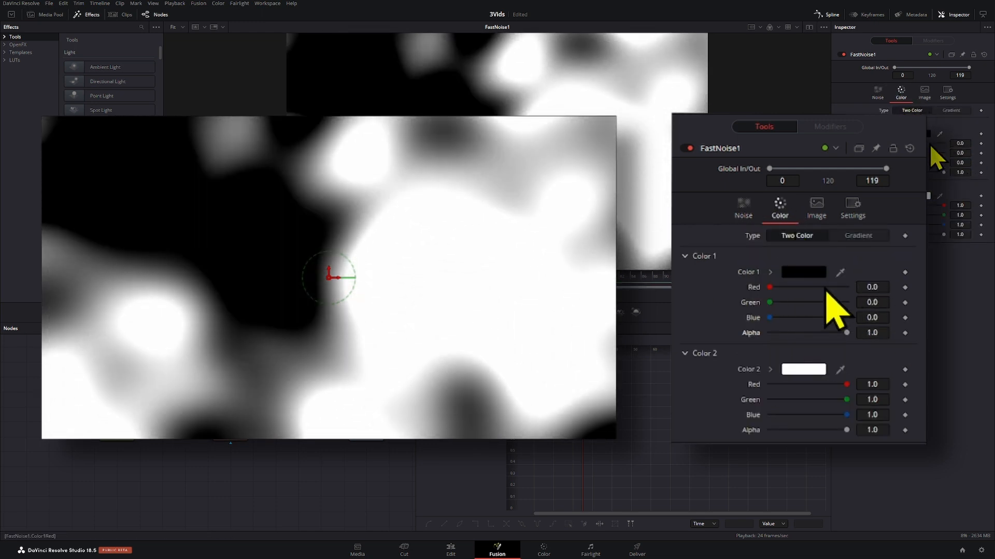
left_click(743, 206)
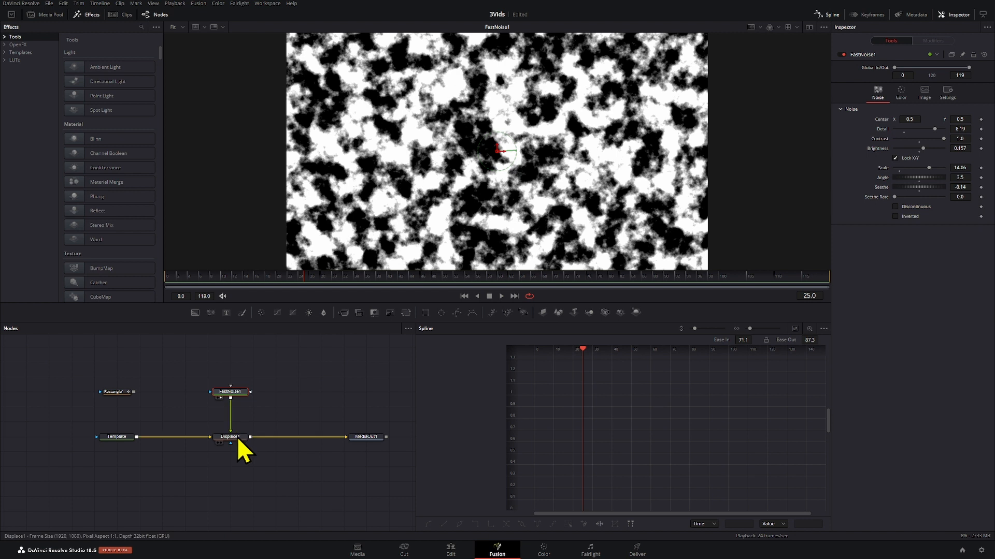
- Preview the displaced output and switch Displace1 to separate XY refraction
left_click(365, 437)
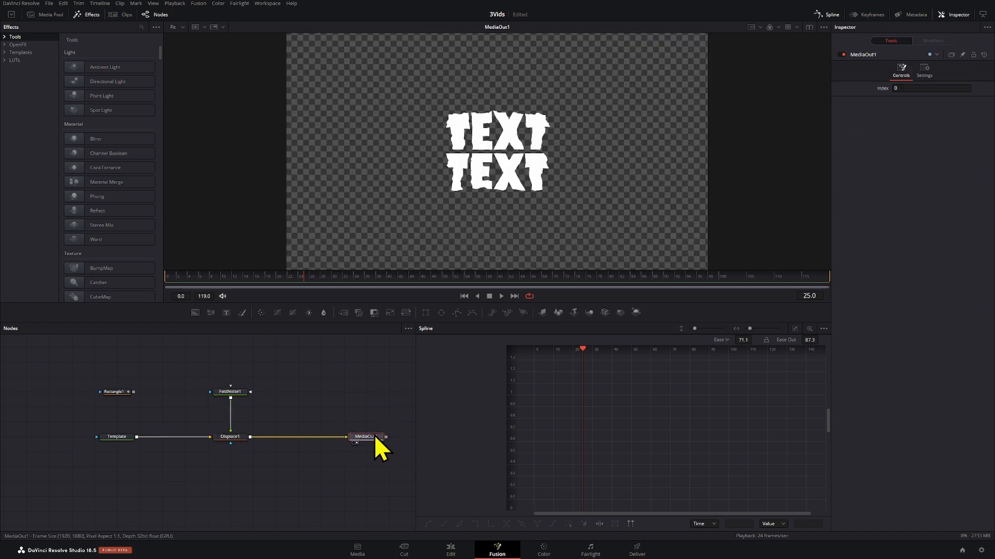
left_click(229, 392)
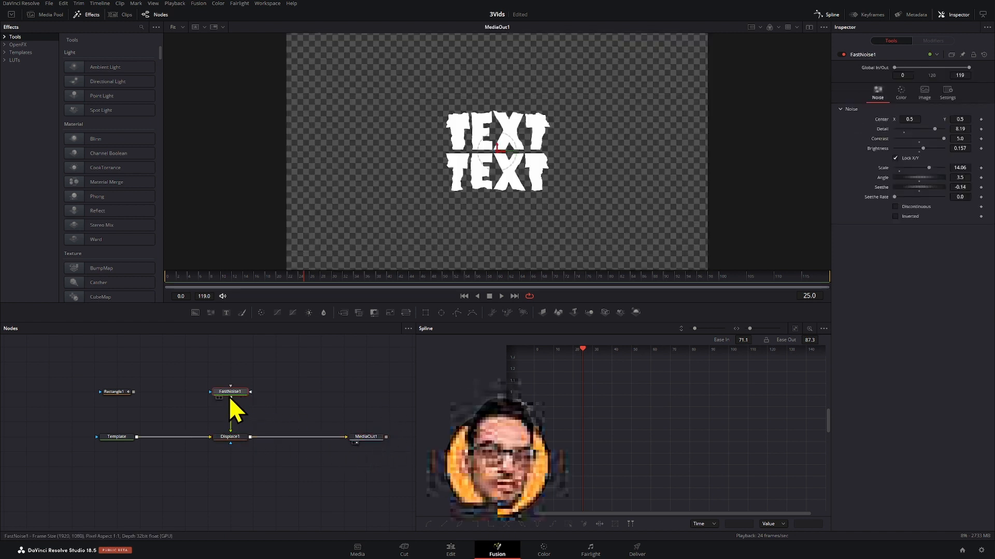
left_click(230, 436)
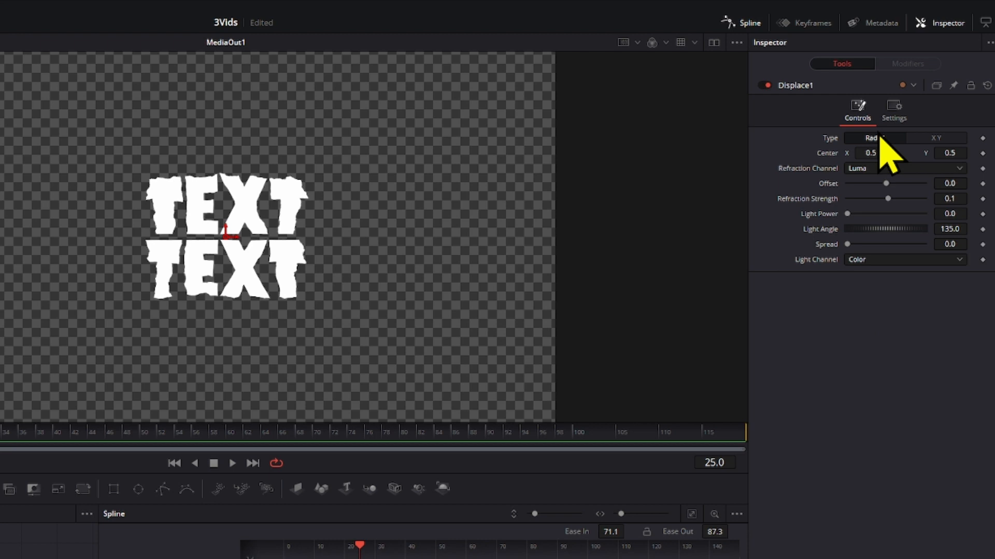
left_click(934, 140)
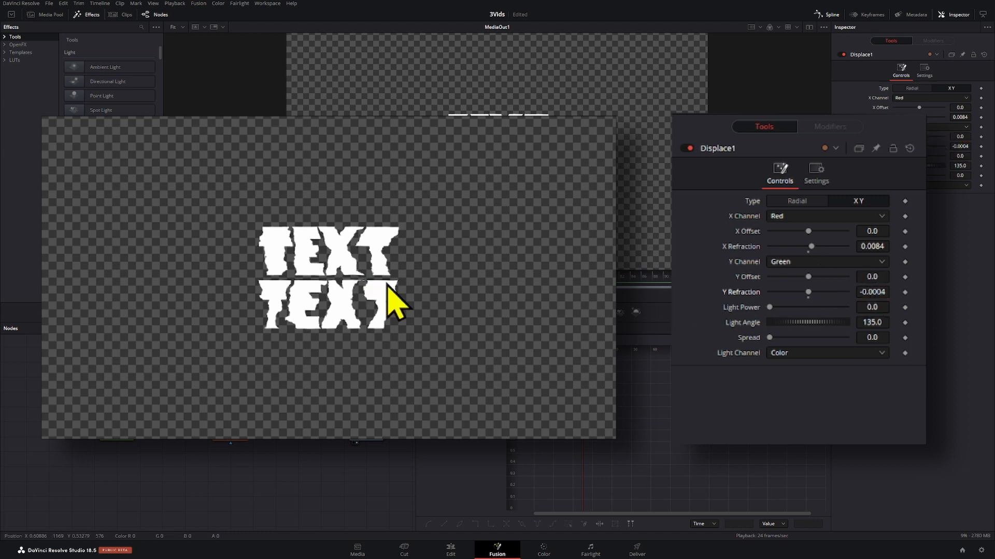
mouse_move(387, 348)
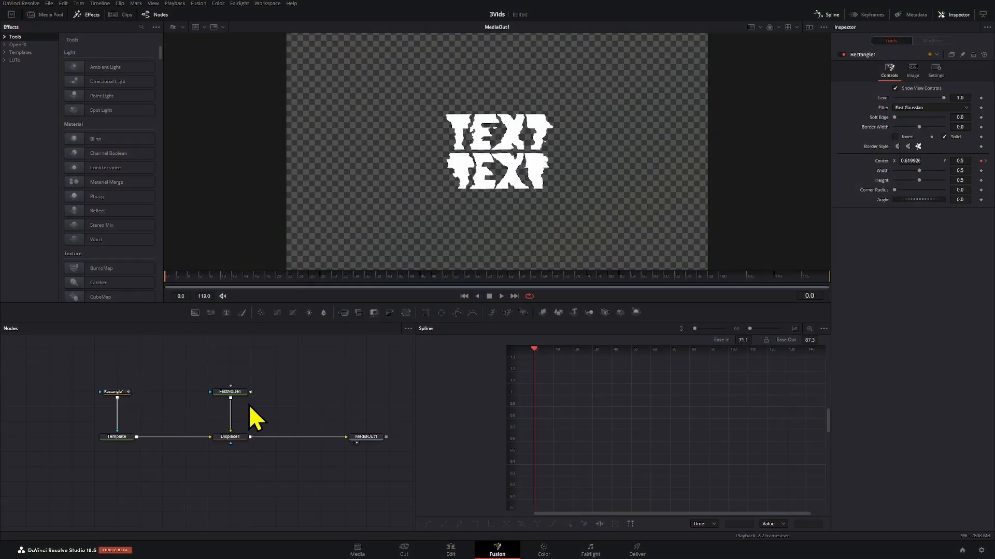
- Select the Rectangle1_1 mask node to ease its Center keyframes
left_click(115, 393)
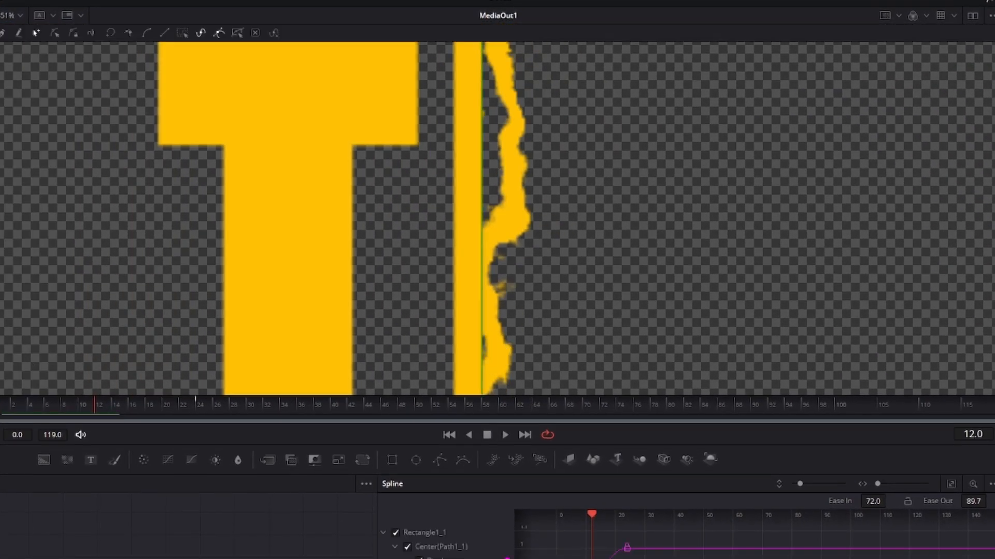
mouse_move(961, 248)
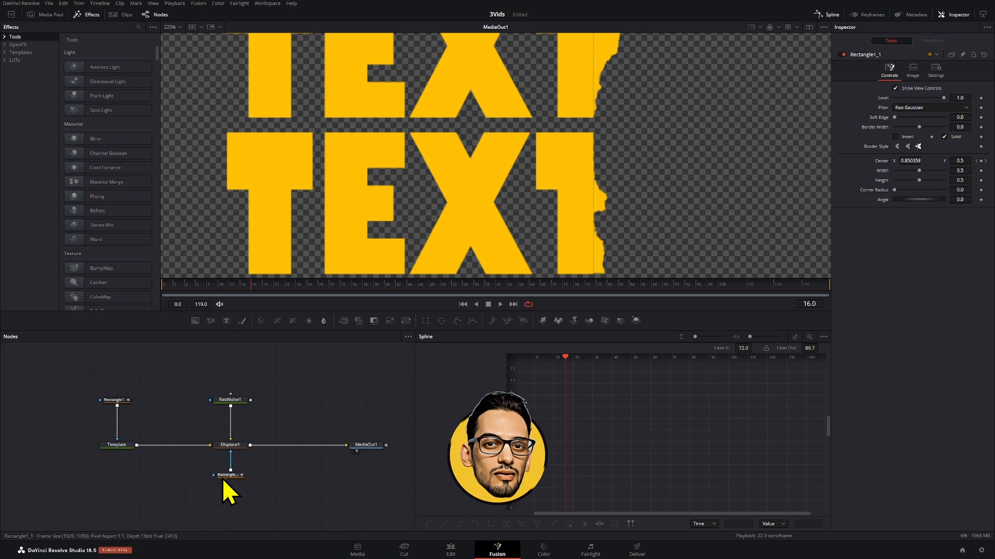
- Select Rectangle1_1's reveal keyframes, raise Ease Out to 94.2, and check a later frame
left_click(229, 475)
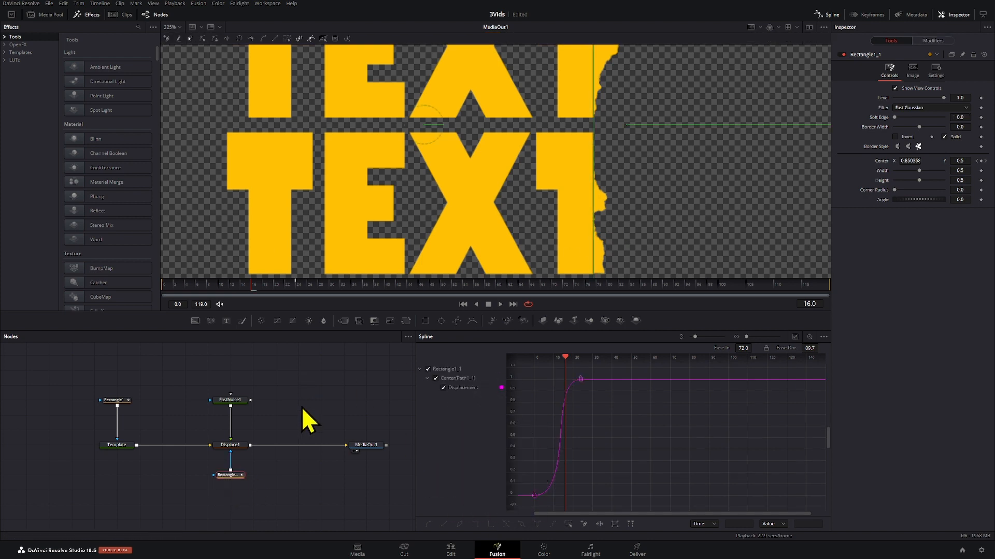
left_click(228, 475)
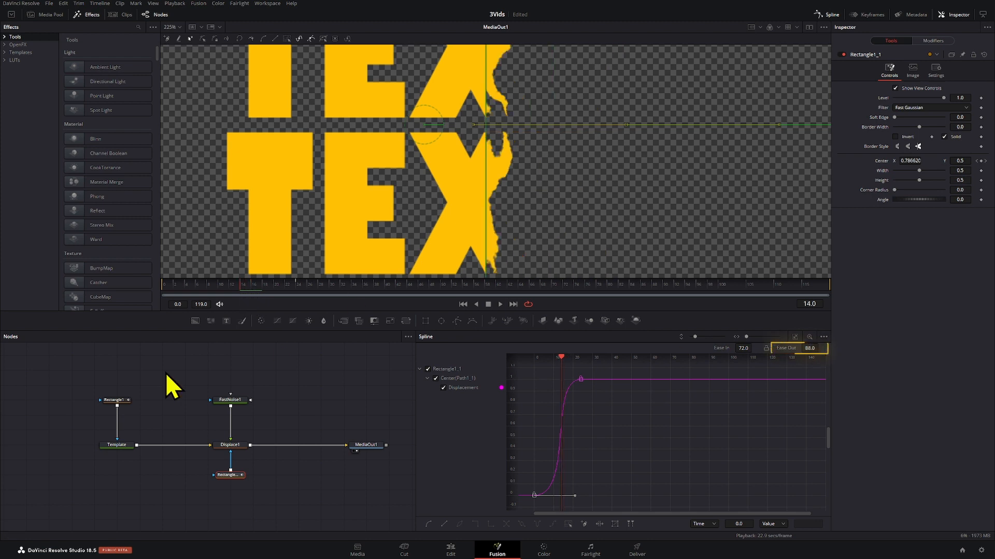
left_click(809, 348)
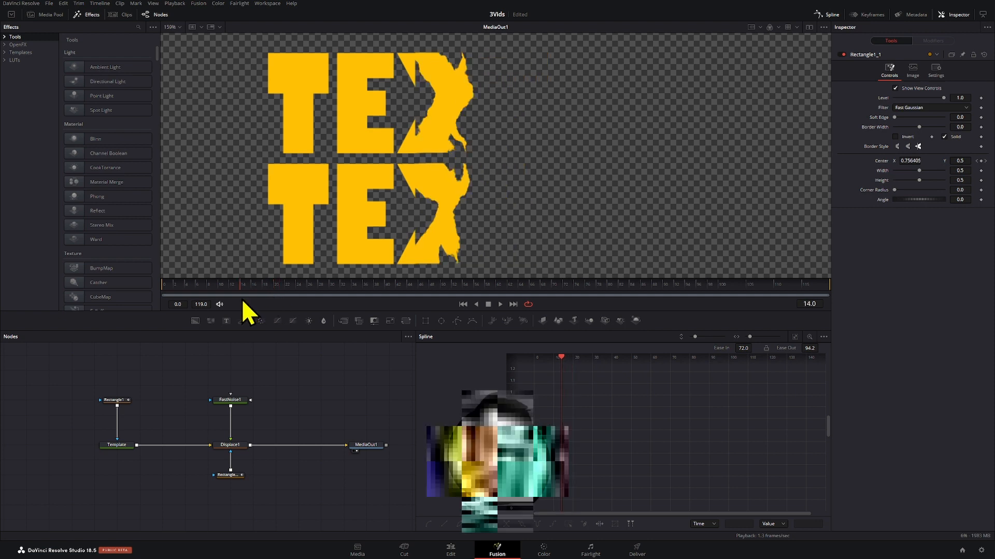
left_click(227, 474)
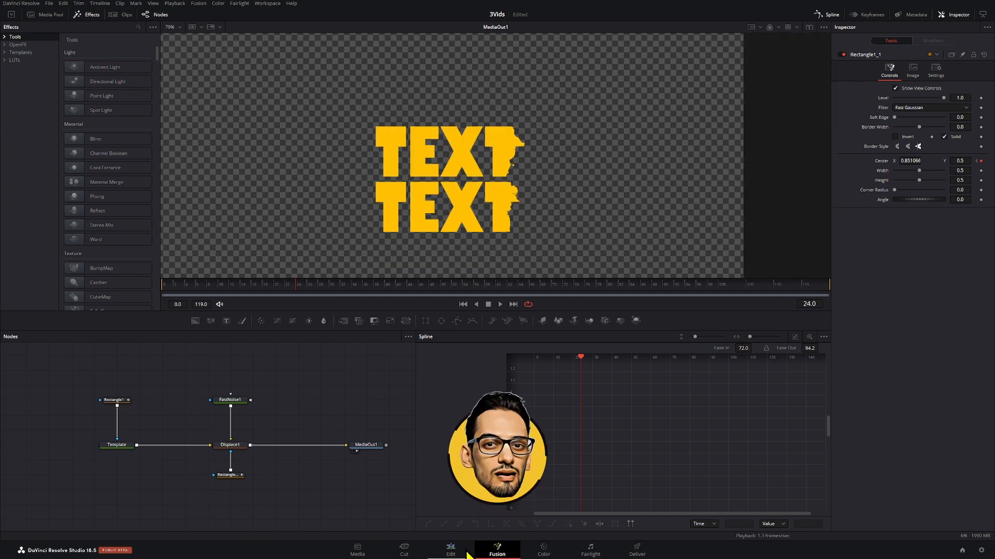
- Open the background Fusion Composition clip in the Fusion page
left_click(449, 550)
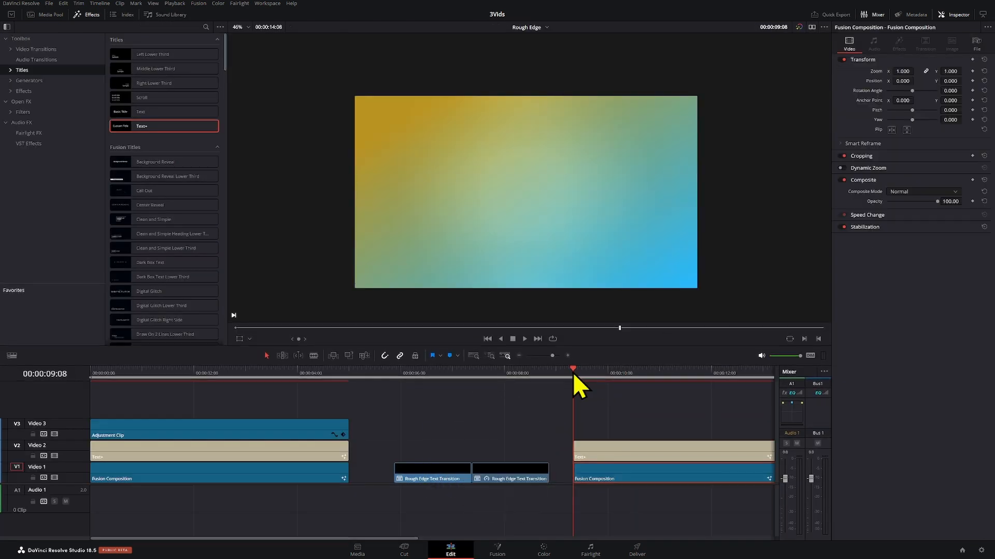
right_click(609, 457)
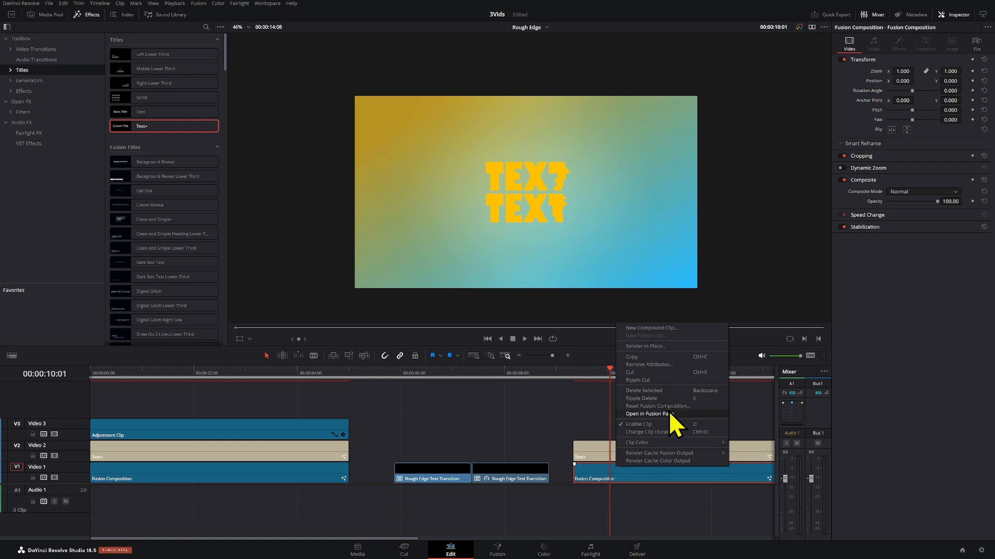
left_click(647, 415)
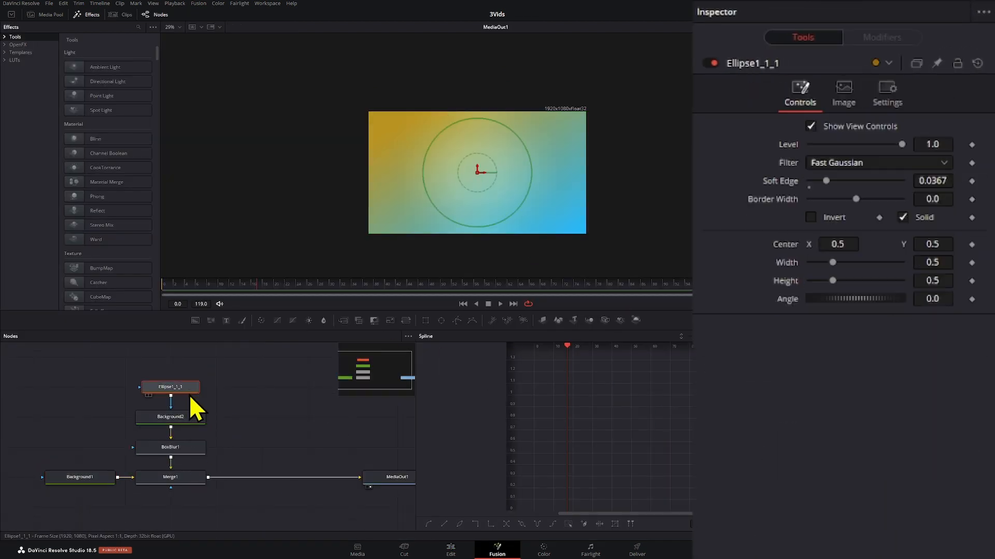
- Inspect the Merge1, Background2 and BoxBlur1 nodes, then return to the Edit page
left_click(169, 477)
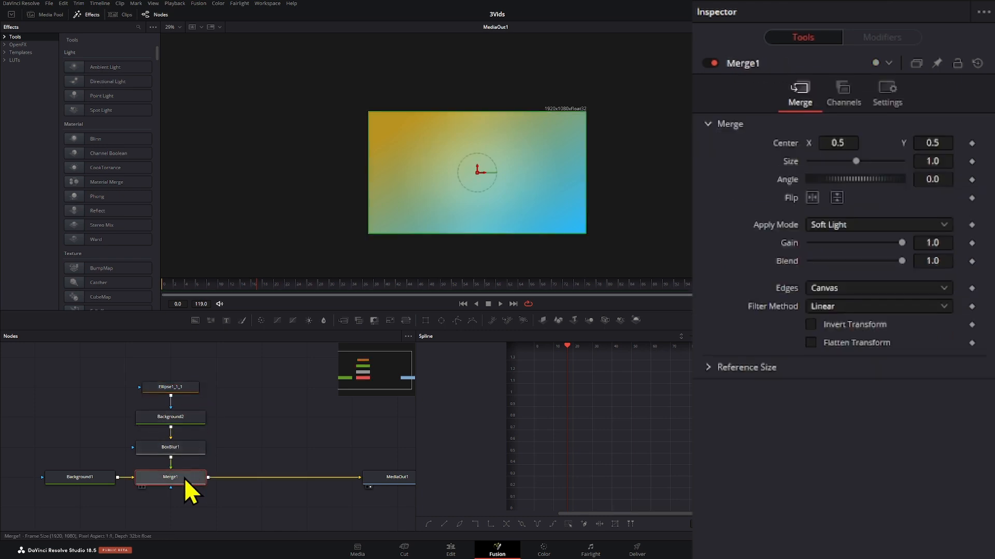
left_click(170, 416)
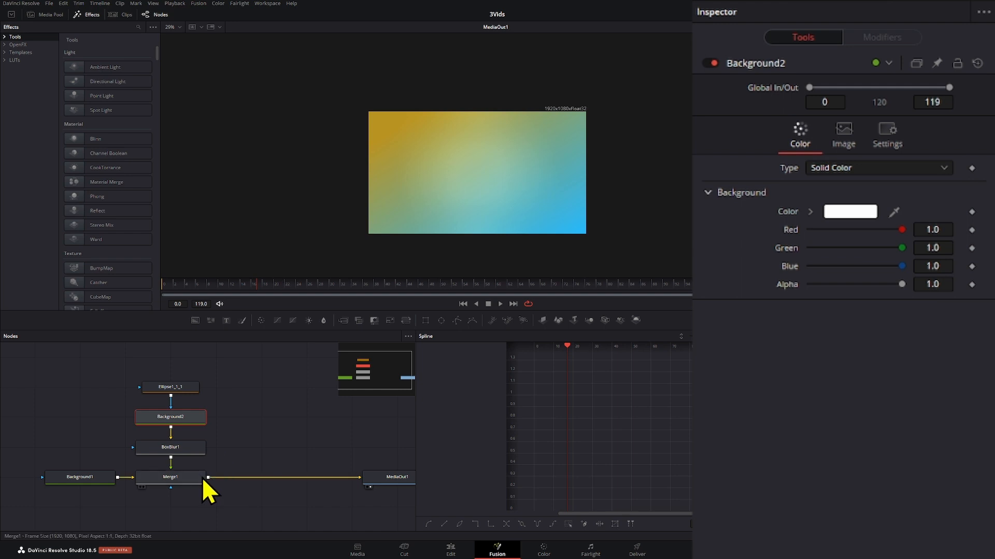
left_click(170, 477)
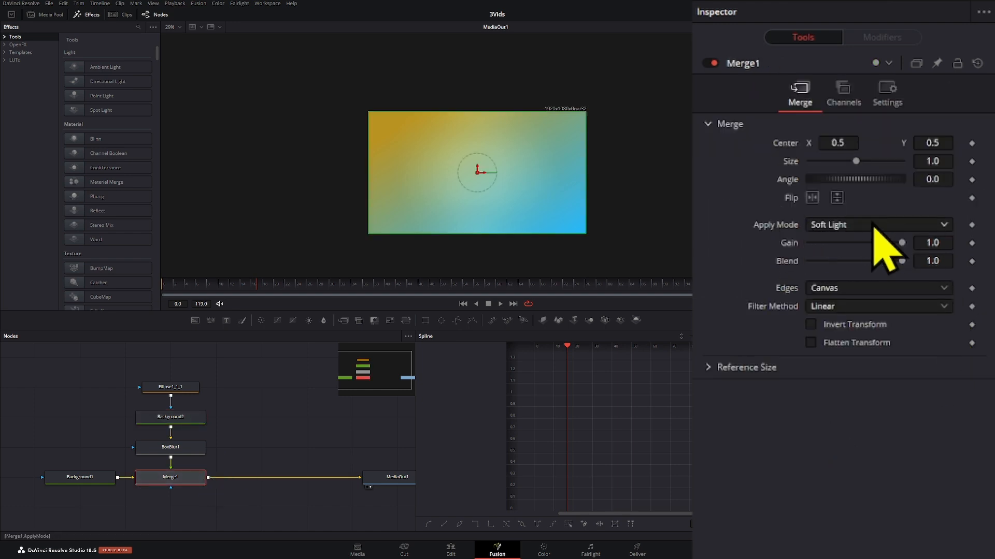
left_click(170, 447)
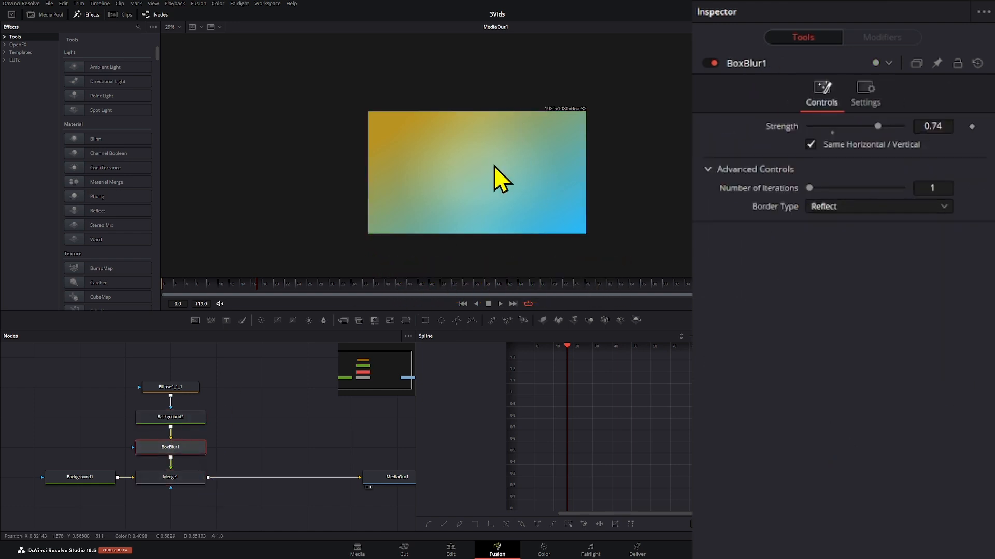
left_click(450, 550)
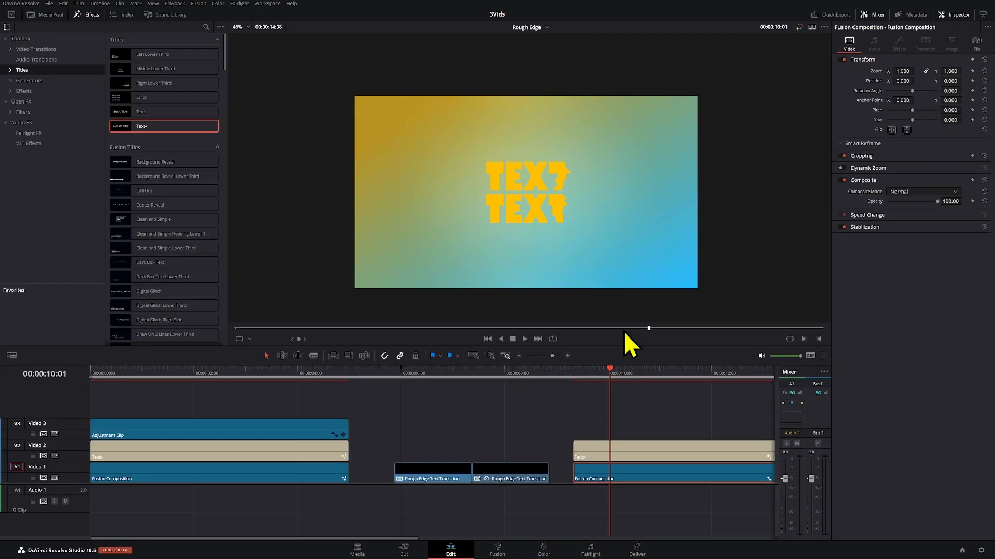
mouse_move(553, 247)
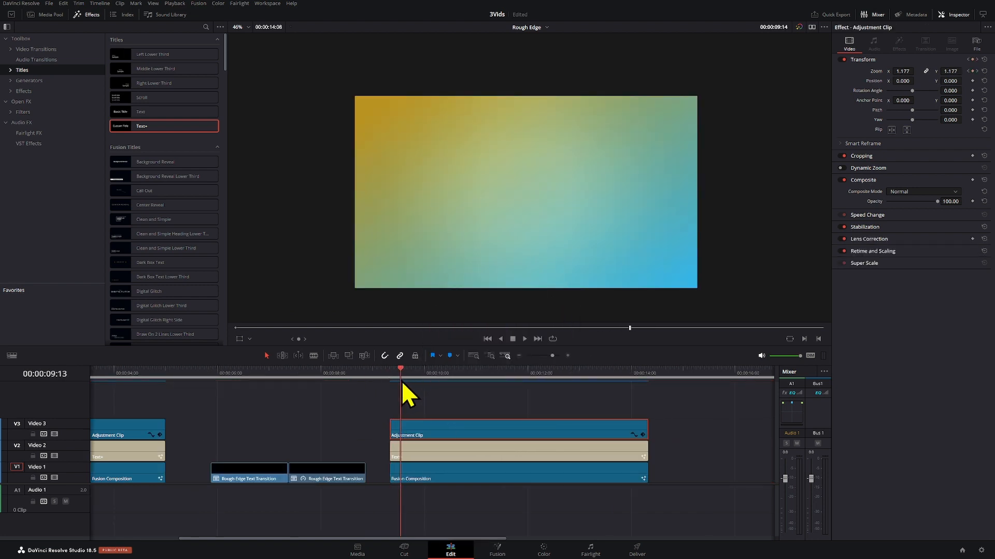
- Move the playhead to the start of the title clip
left_click(432, 374)
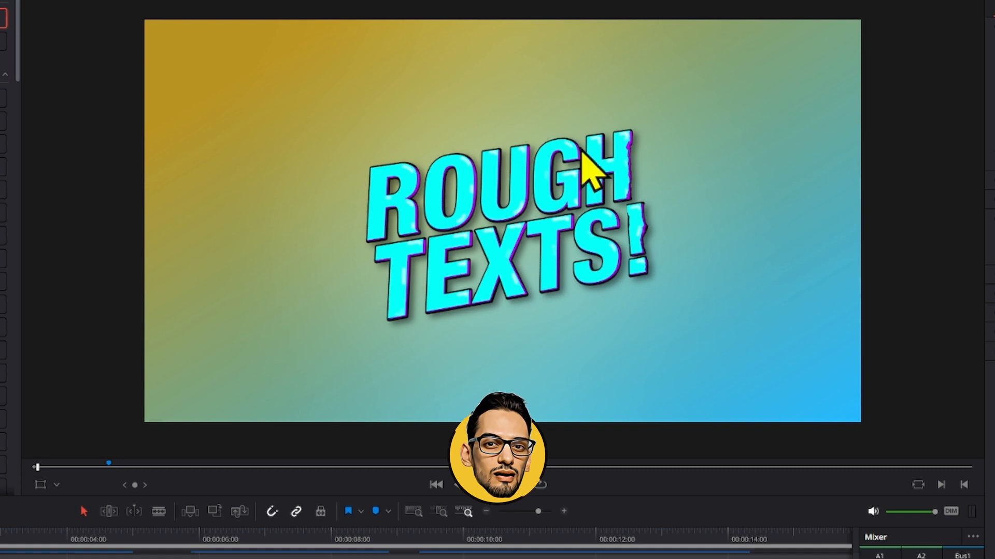
mouse_move(472, 273)
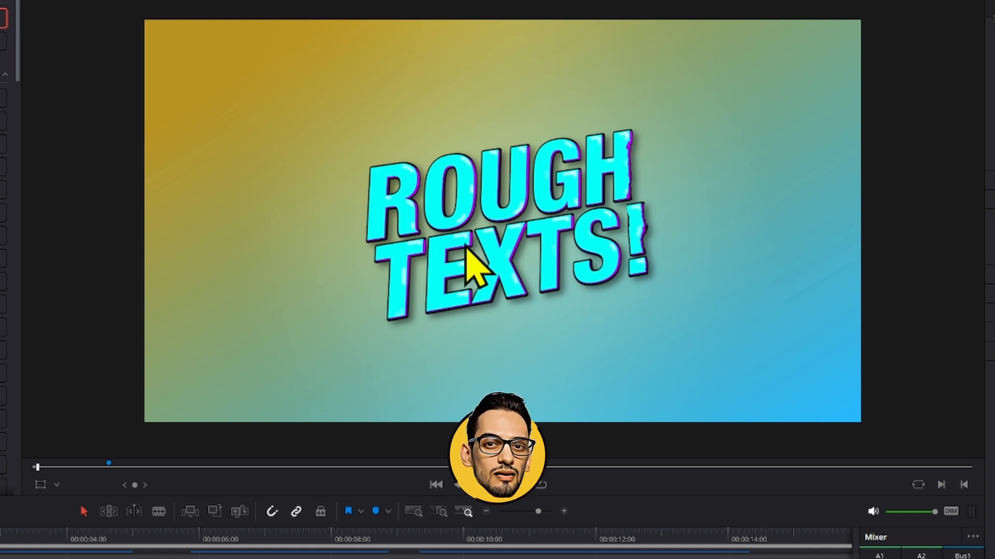